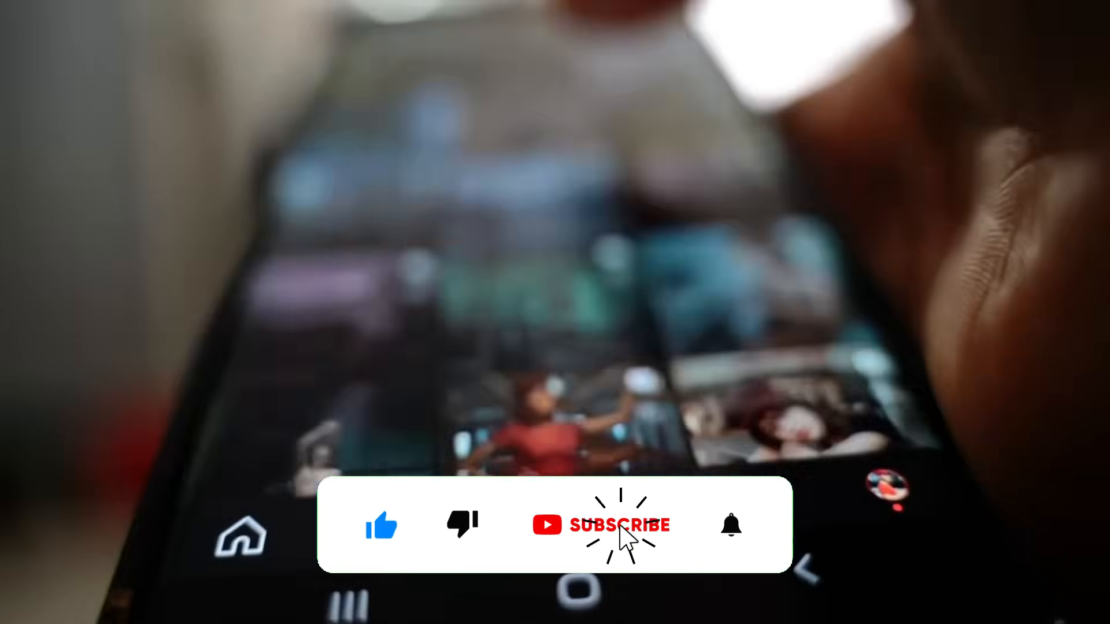
click(621, 525)
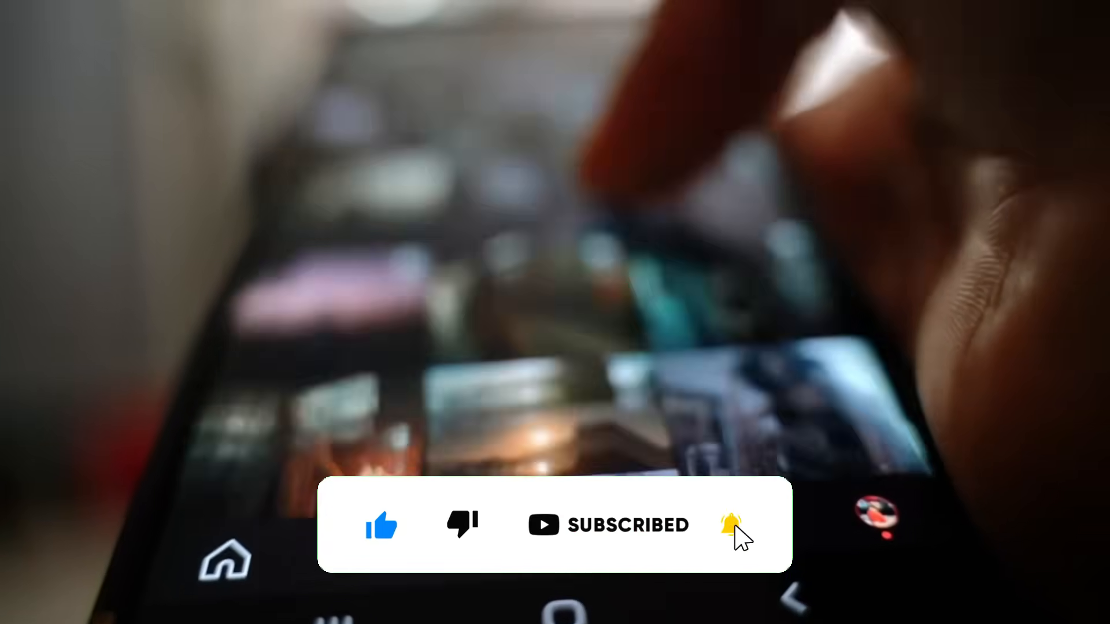